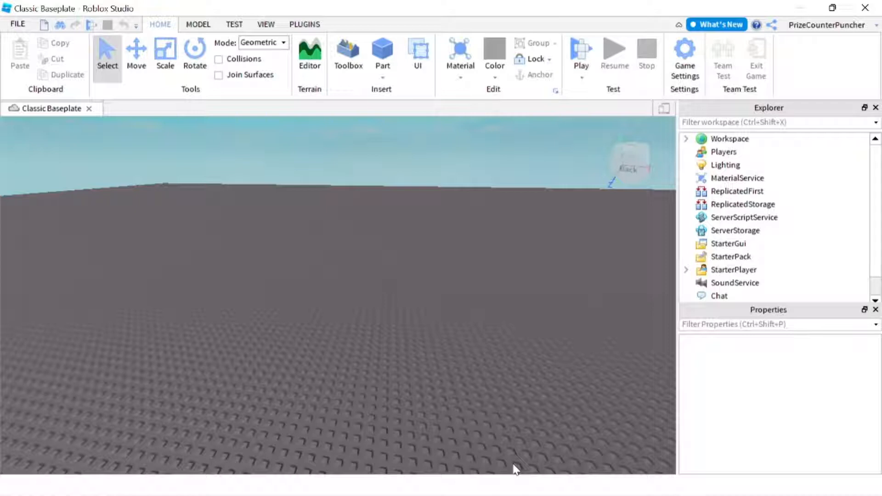
pyautogui.moveTo(554, 394)
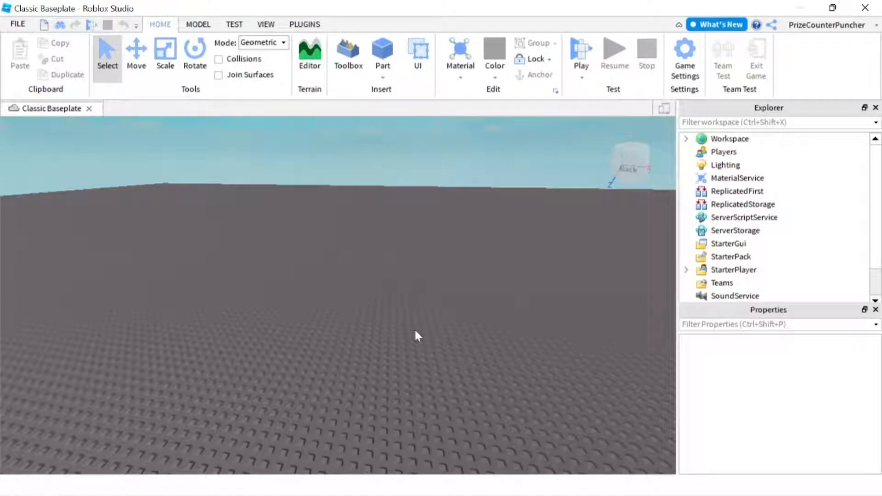
pyautogui.moveTo(533, 321)
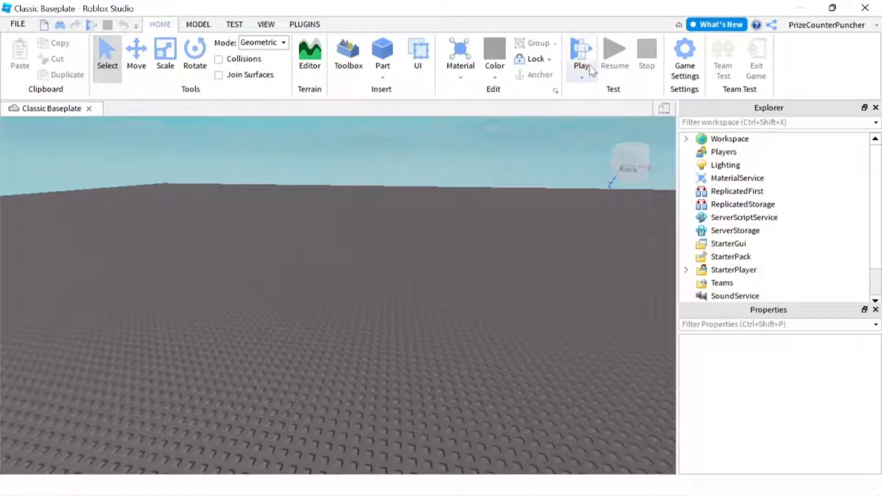
# Step: Start a playtest and copy the running game's Chat ClientChatModules folder
pyautogui.click(581, 54)
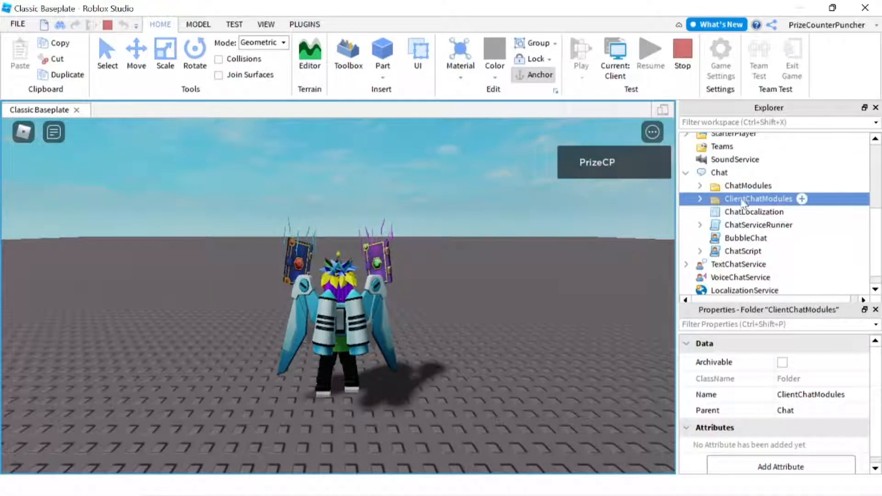
pyautogui.rightClick(759, 198)
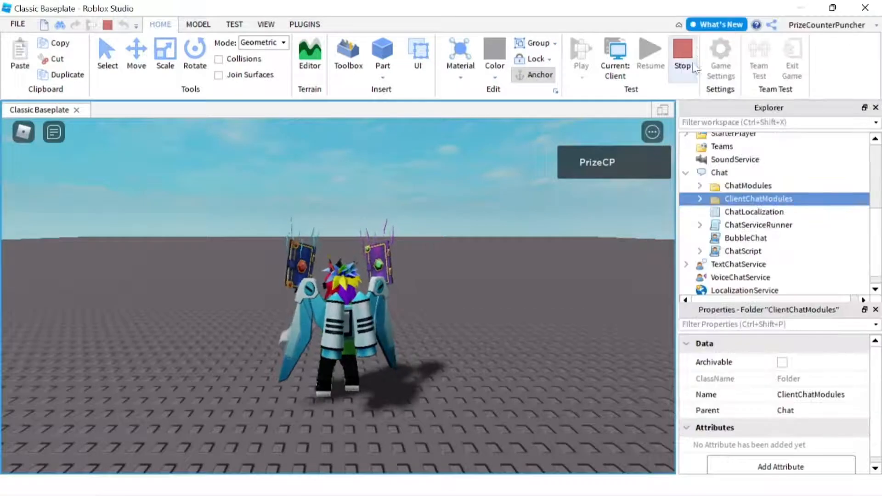
# Step: Stop the playtest and paste the ClientChatModules folder into Chat
pyautogui.click(682, 51)
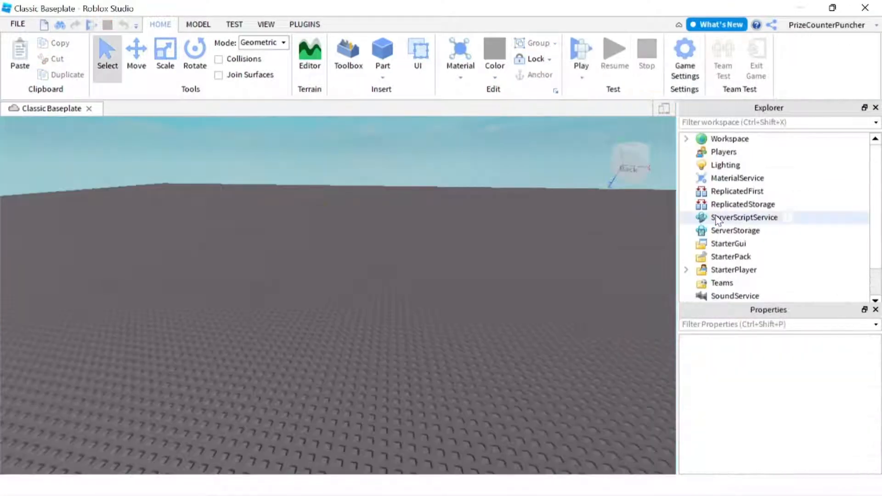
pyautogui.scroll(-3)
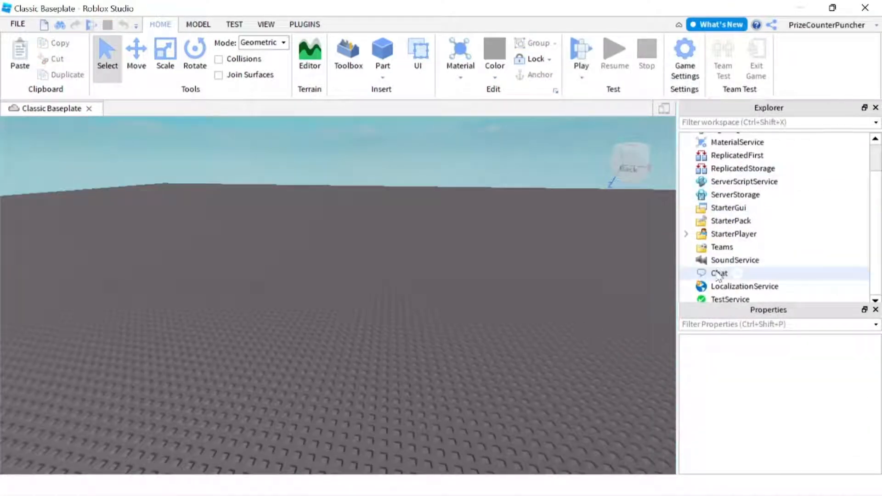
pyautogui.rightClick(719, 273)
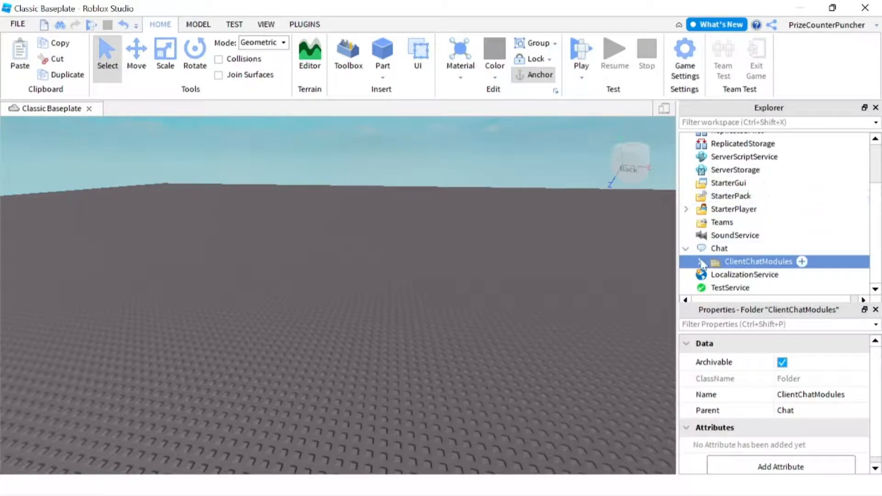
# Step: Delete every module in ClientChatModules except ChatSettings, and select ChatSettings
pyautogui.click(702, 262)
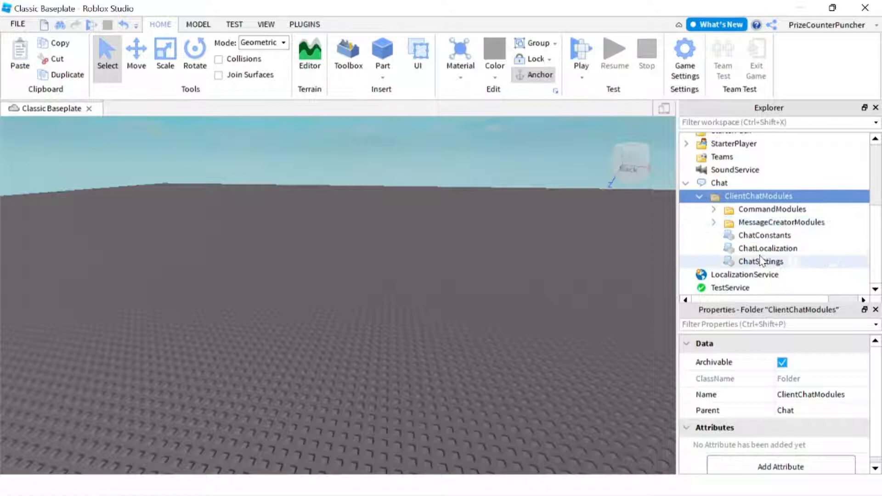
pyautogui.click(760, 261)
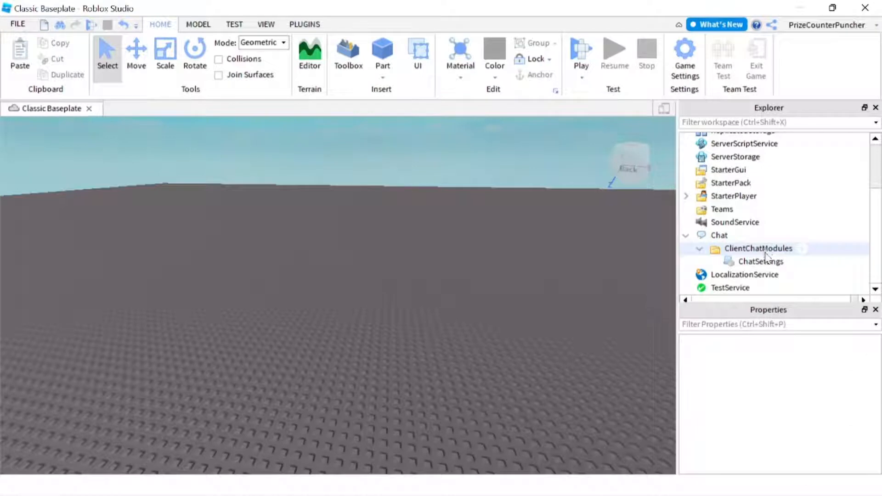
pyautogui.click(760, 261)
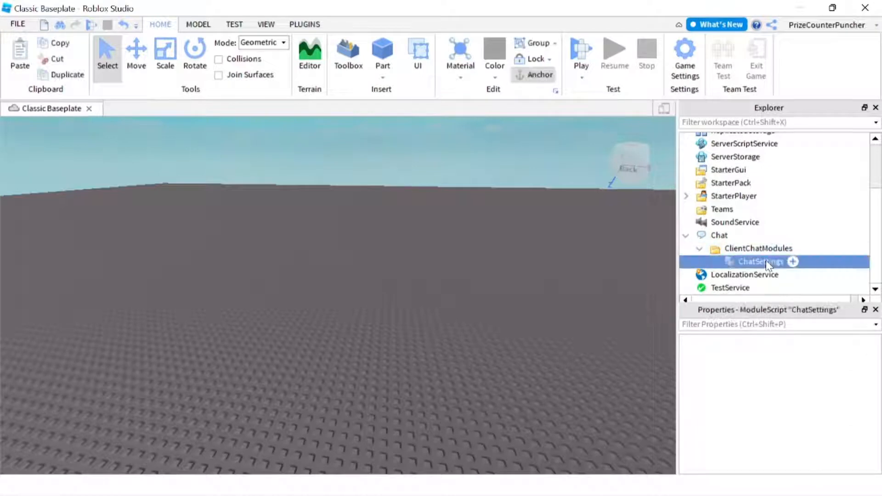
# Step: In the ChatSettings script, set BubbleChatEnabled to true and ClassicChatEnabled to false
pyautogui.doubleClick(760, 261)
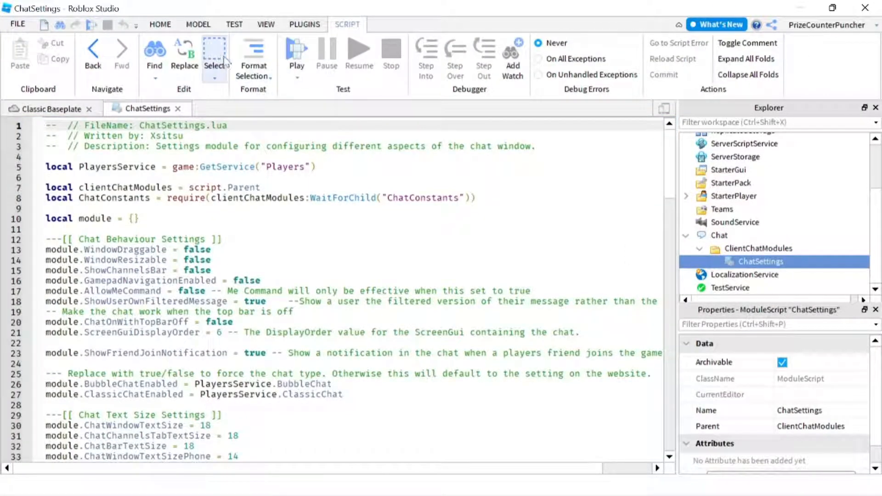
pyautogui.click(155, 56)
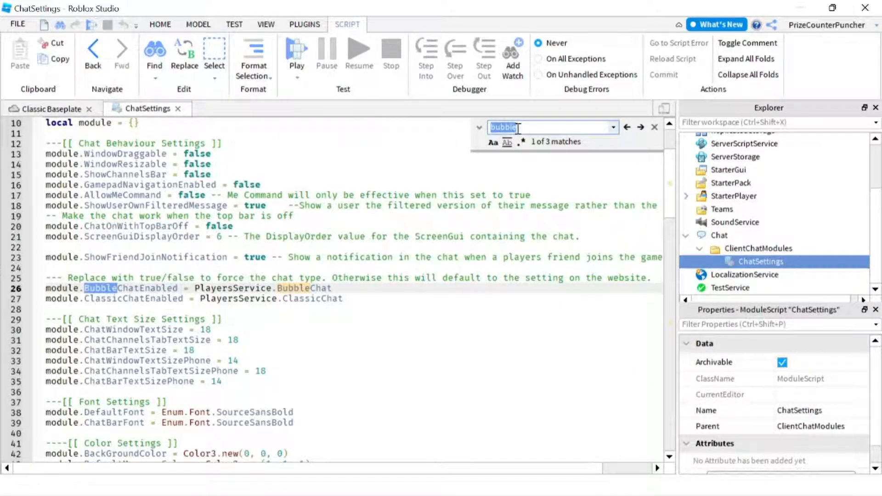
pyautogui.click(640, 127)
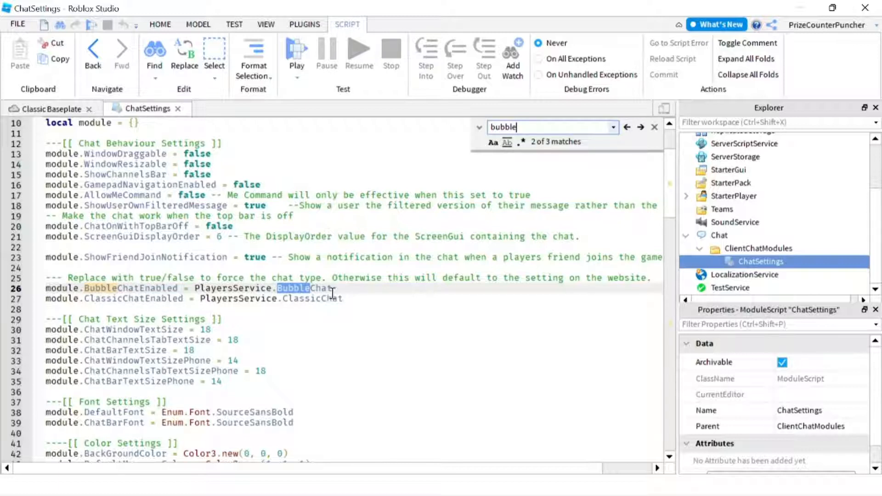
pyautogui.click(640, 127)
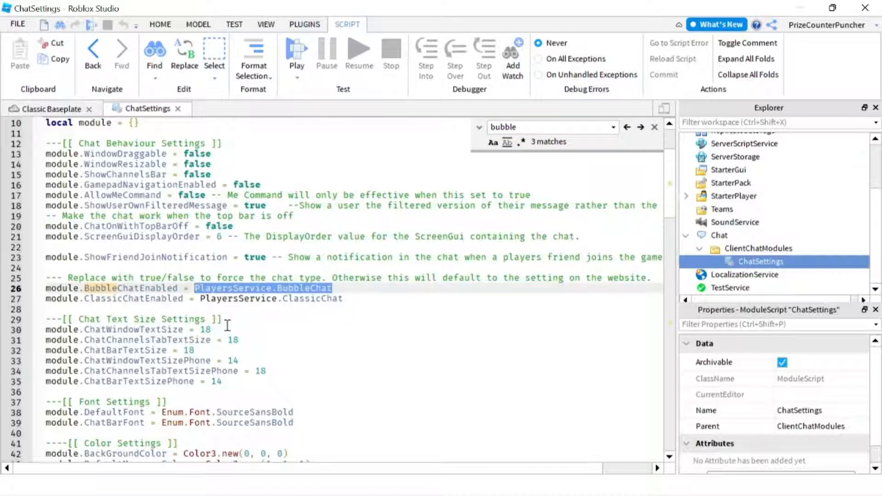
pyautogui.write('true')
pyautogui.click(193, 299)
pyautogui.write('fals')
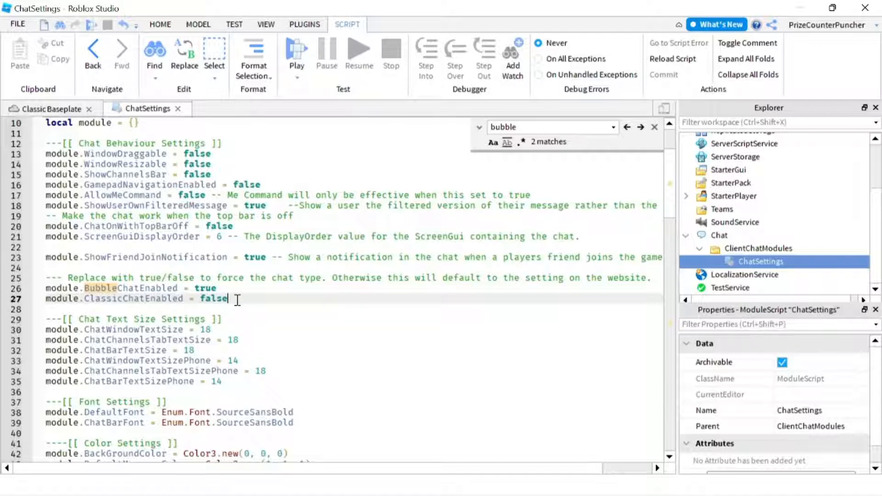
pyautogui.click(221, 288)
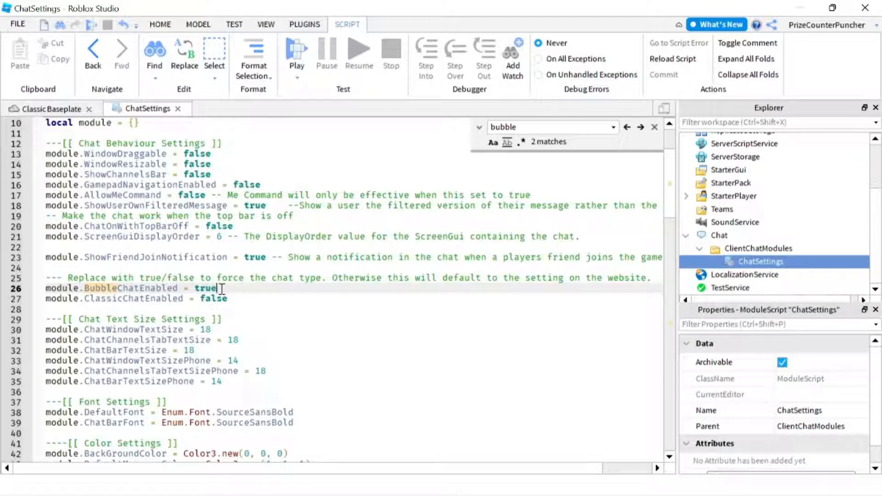
pyautogui.moveTo(82, 288); pyautogui.dragTo(218, 288)
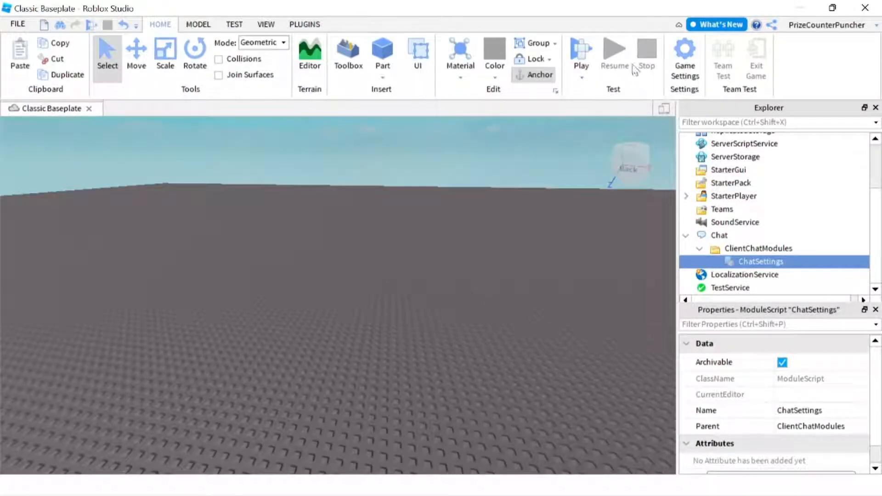
# Step: Playtest with the new settings and check that no chat log window appears
pyautogui.click(582, 56)
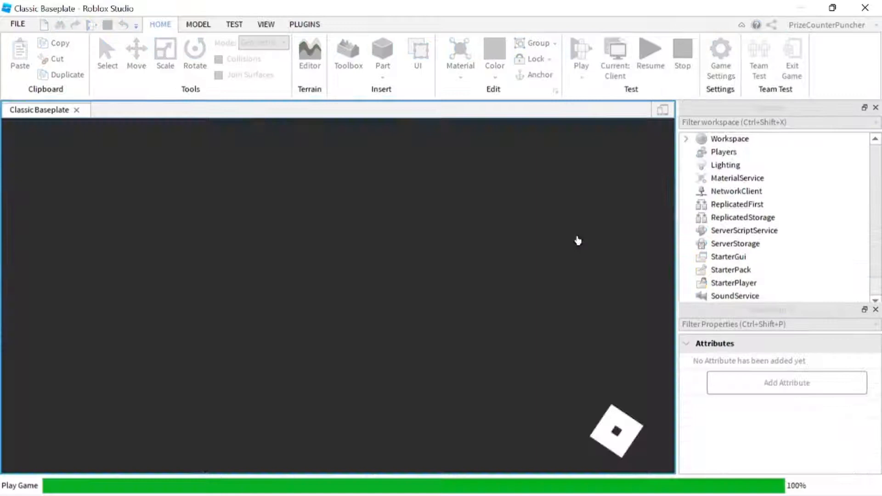
pyautogui.click(581, 51)
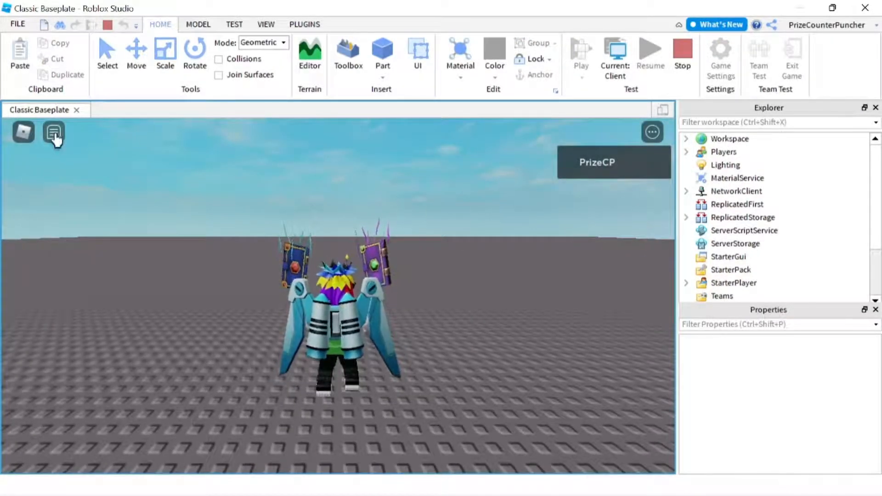
pyautogui.click(53, 133)
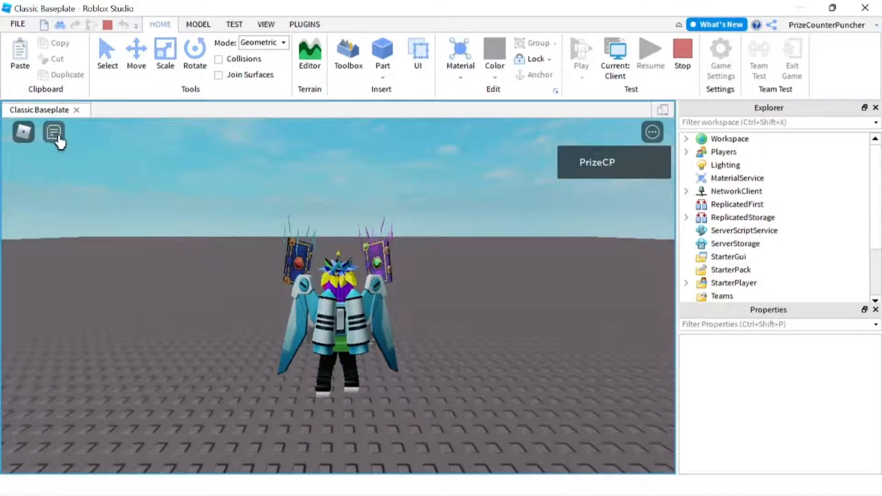
# Step: Send 'Hello' in chat, shown as a bubble above the avatar, then type 'bye'
pyautogui.click(53, 132)
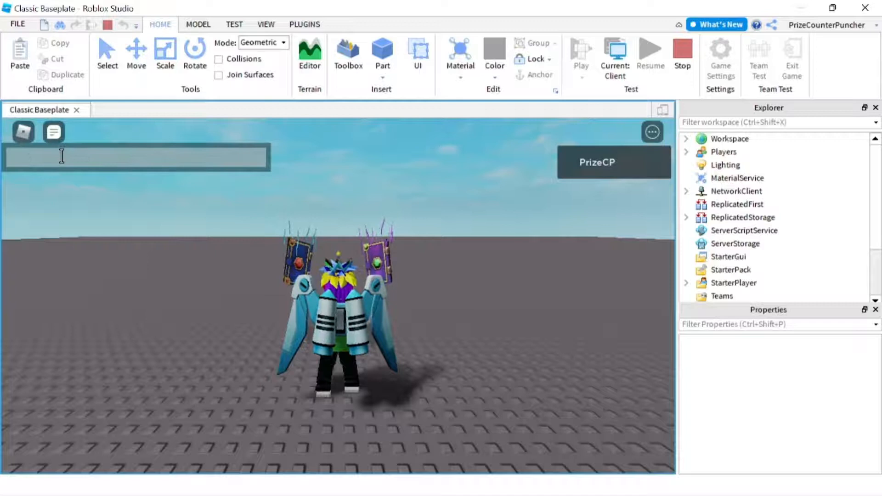
pyautogui.write('H')
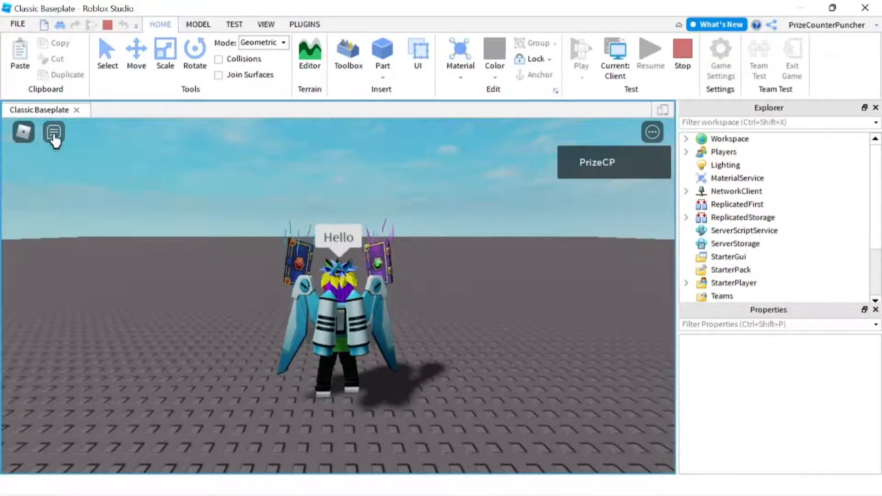
pyautogui.click(53, 134)
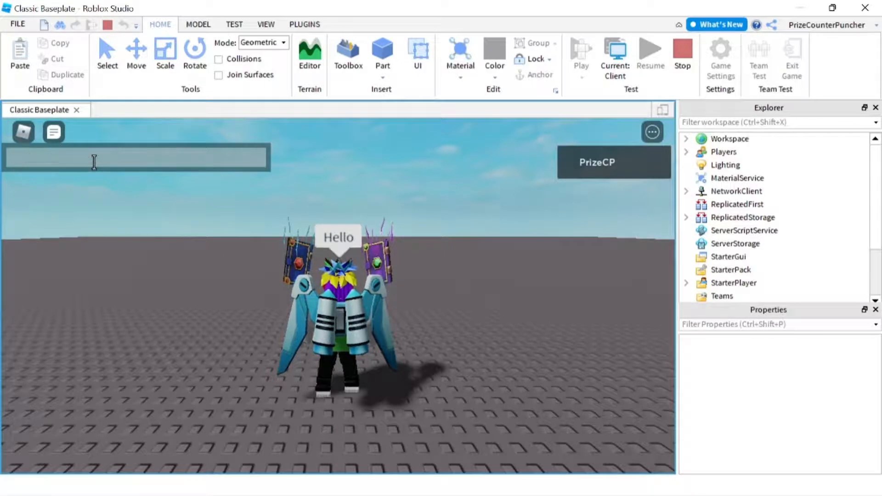
pyautogui.write('bye')
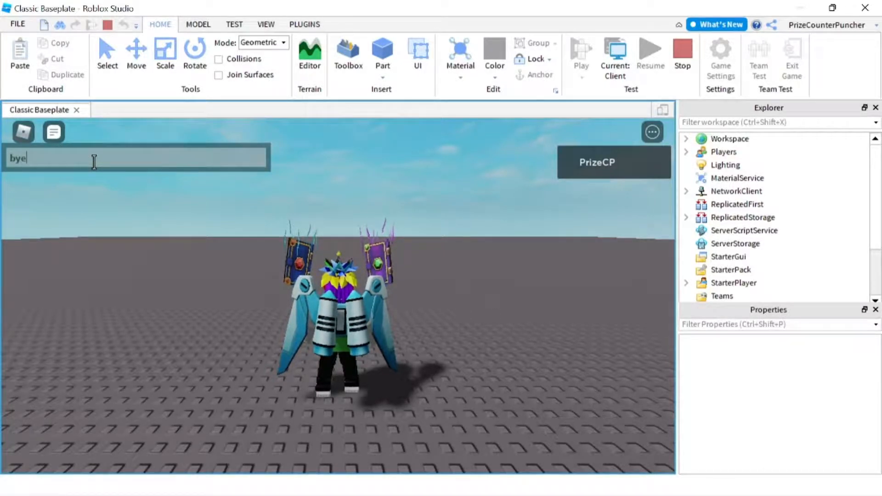